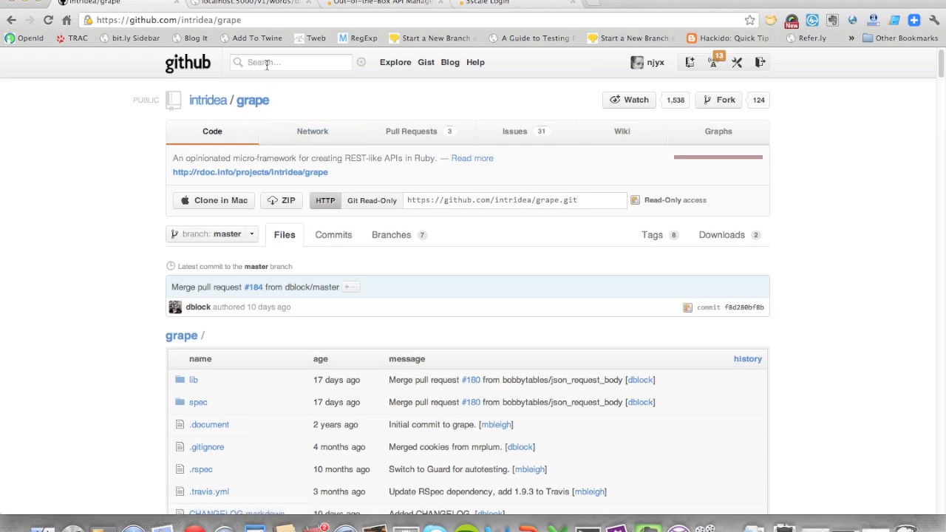
# Install the grape gem with sudo gem install grape, supplying the account password
pyautogui.scroll(-3)
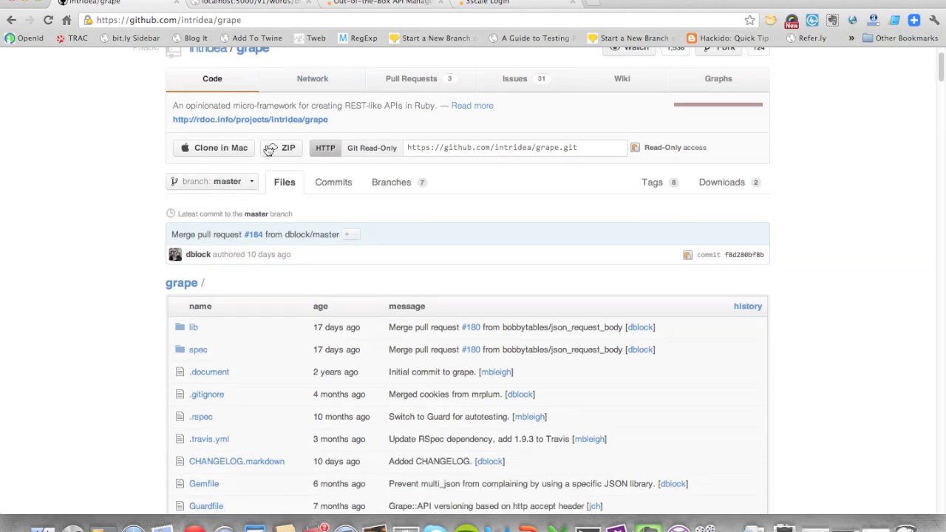
pyautogui.scroll(-3)
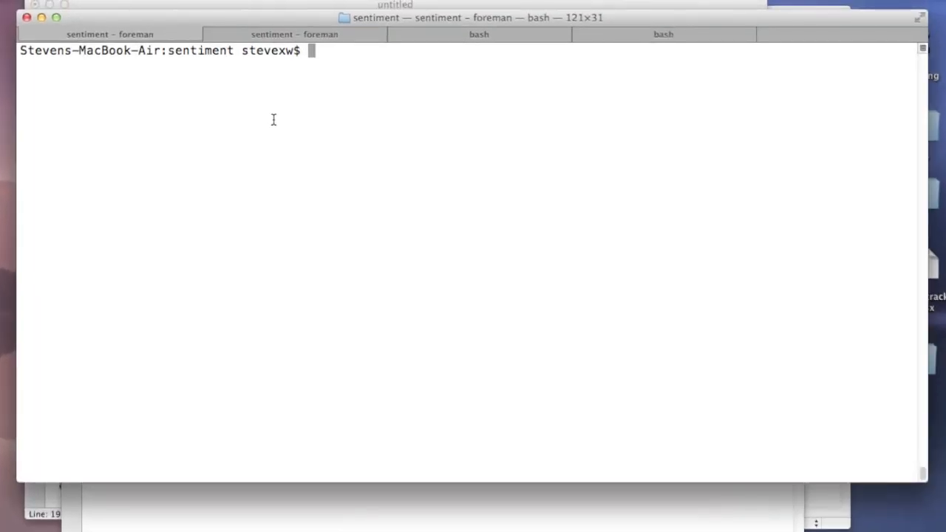
pyautogui.write('su')
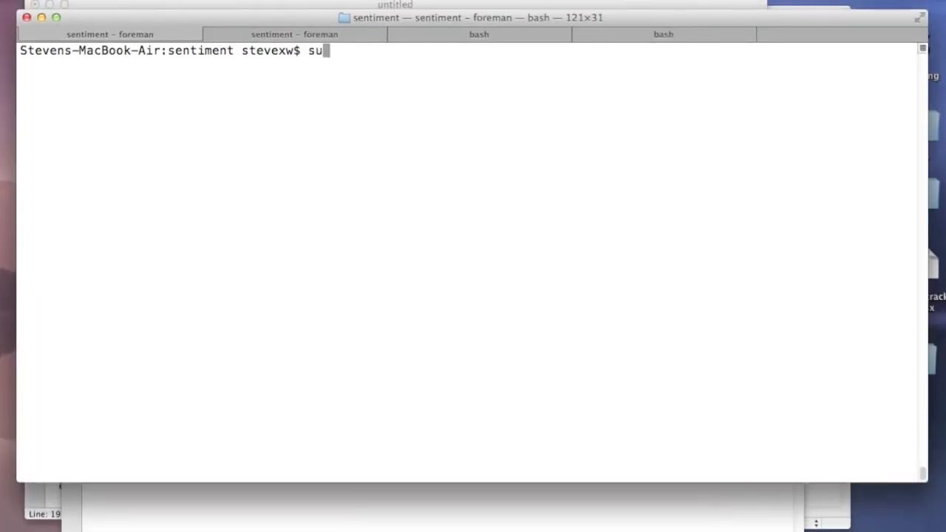
pyautogui.write('do gem install gr')
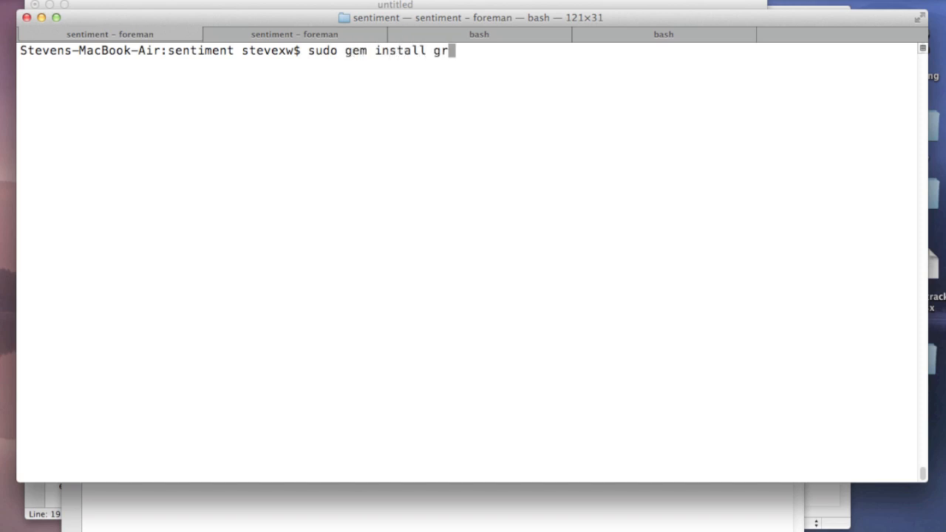
pyautogui.press('Return')
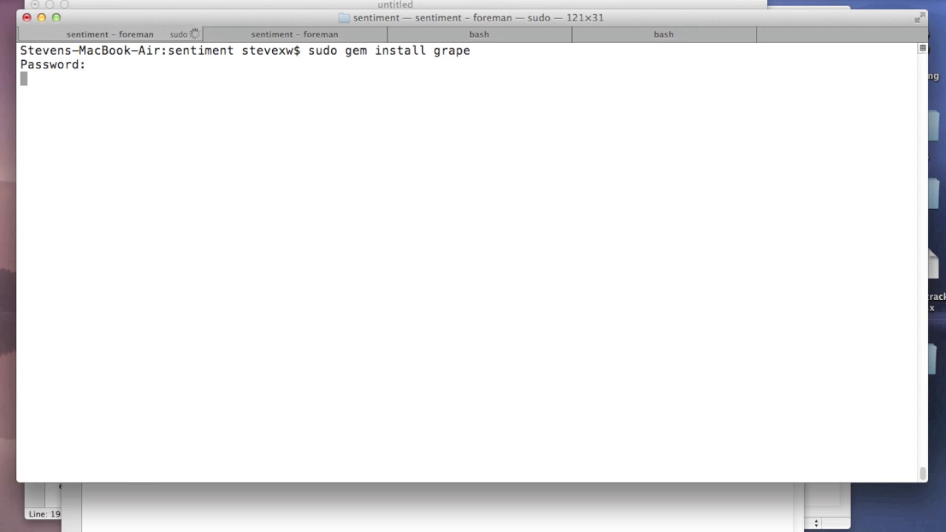
pyautogui.press('Return')
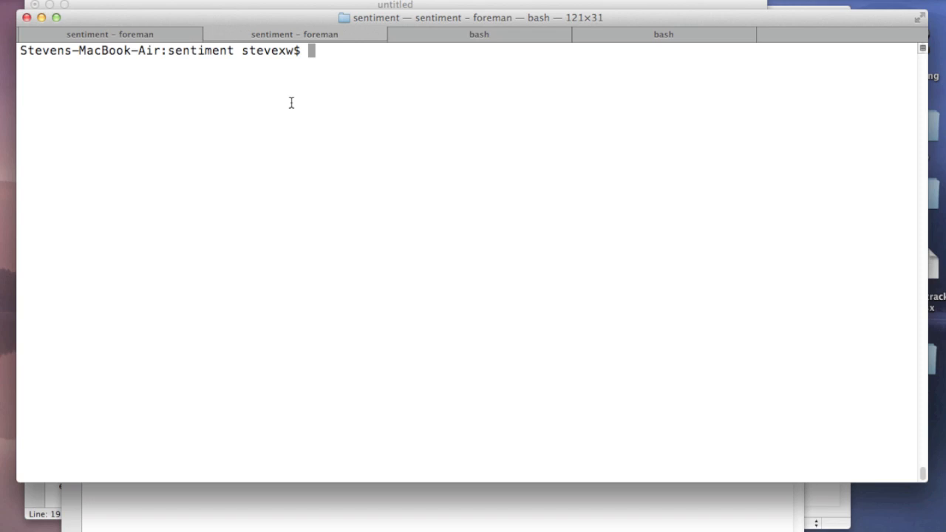
pyautogui.write('heroku l')
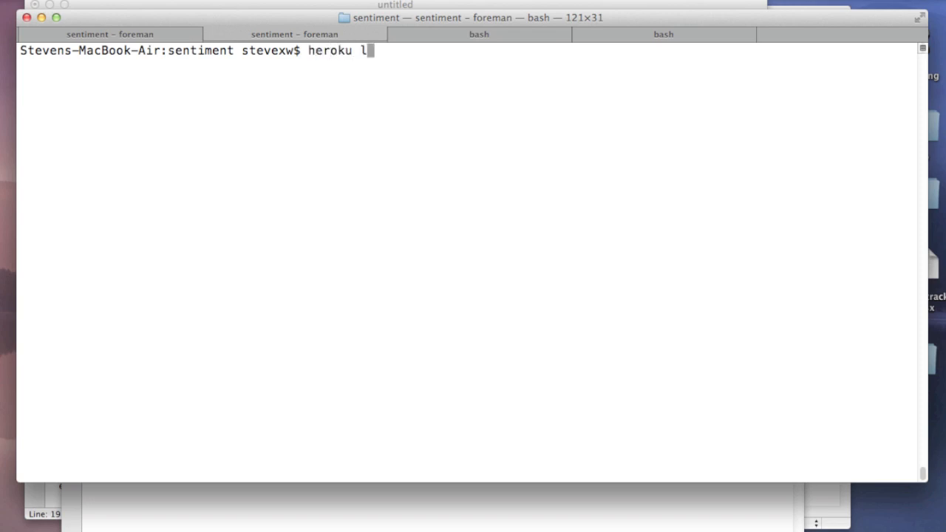
pyautogui.press('Return')
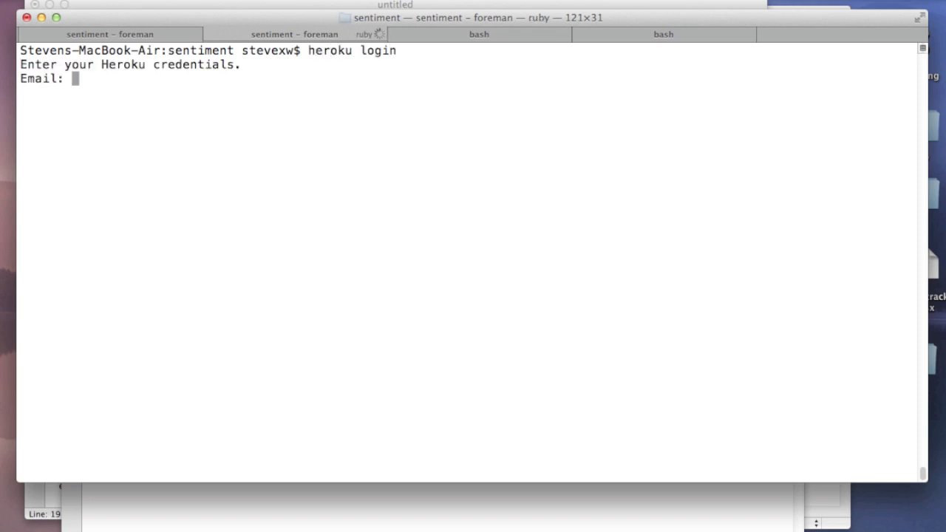
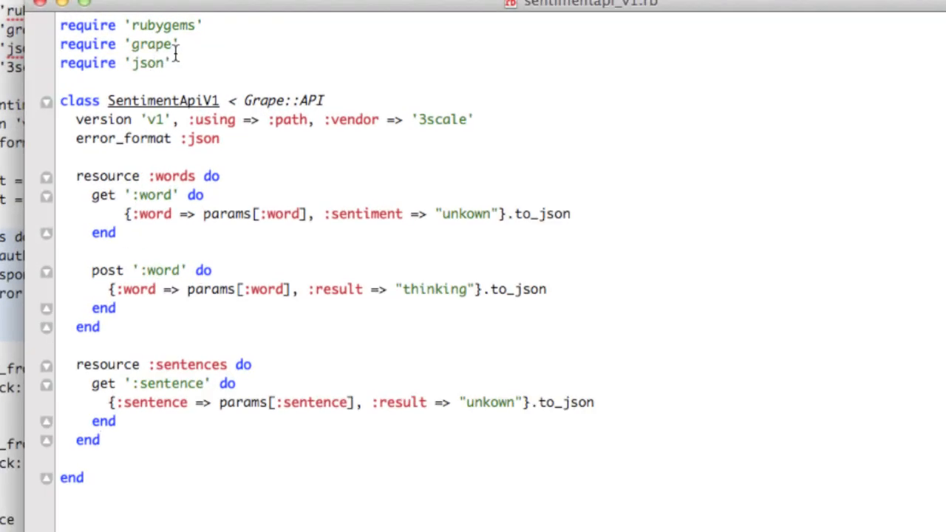
# Select the require 'grape' line in sentimentapi_v1.rb while reviewing the code
pyautogui.tripleClick(118, 45)
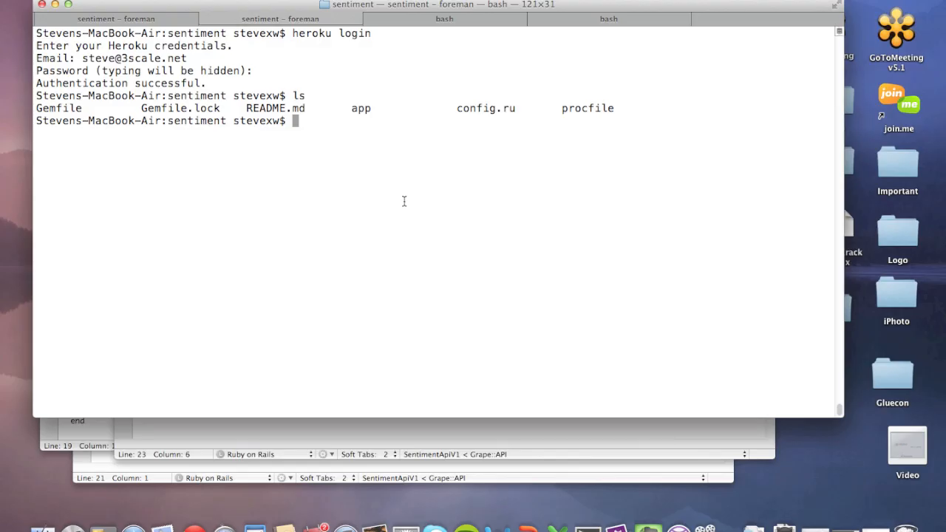
pyautogui.moveTo(450, 108)
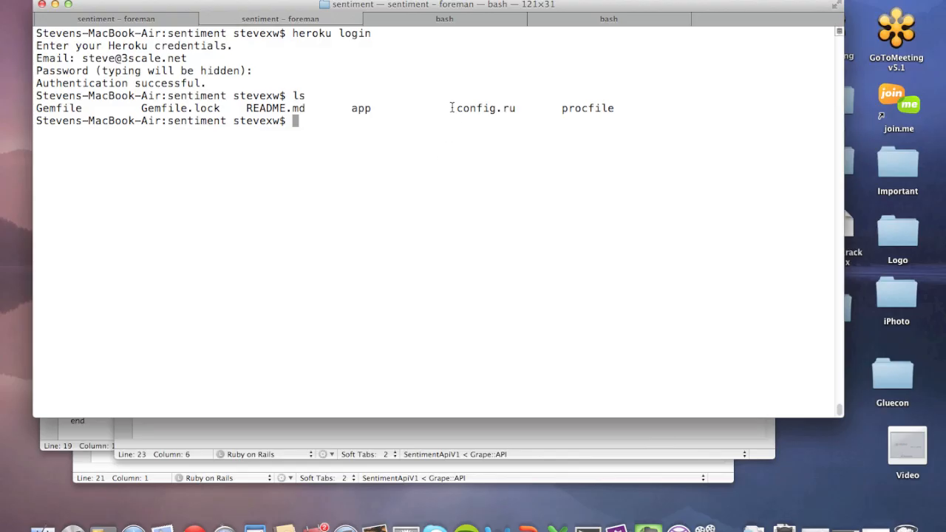
pyautogui.moveTo(439, 126)
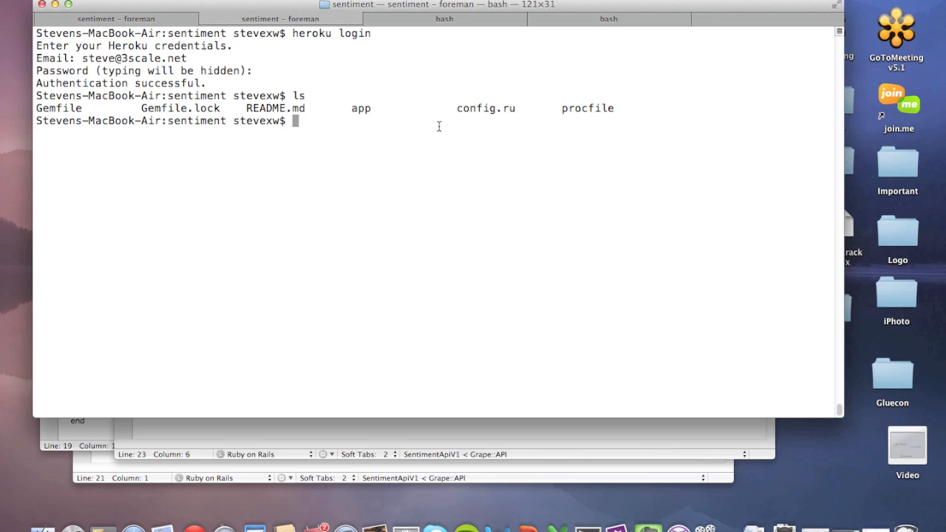
# Open config.ru with mate and launch the app locally with foreman start
pyautogui.write('mate config.ru')
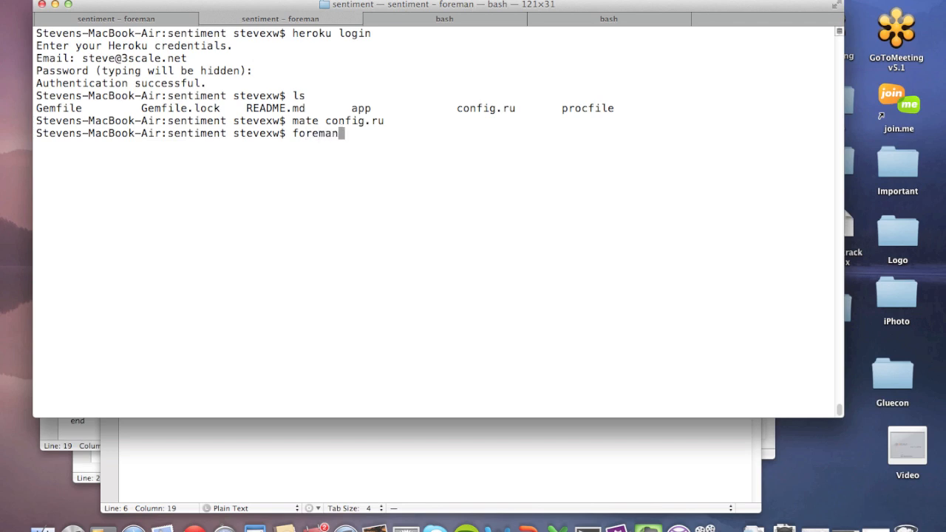
pyautogui.write('start')
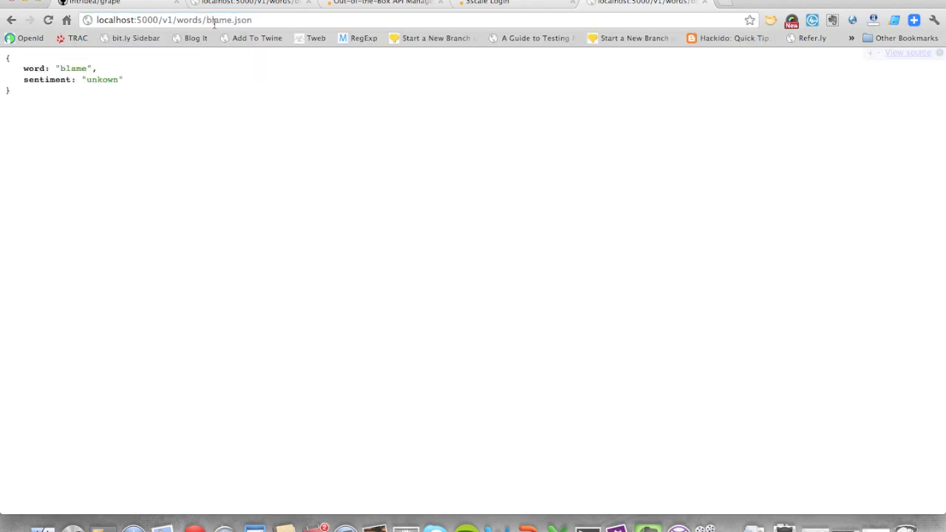
# Request localhost:5000/v1/sentences/hello+to+you.json in the address bar
pyautogui.write('localhost:5000/v1/sentences/hello.json')
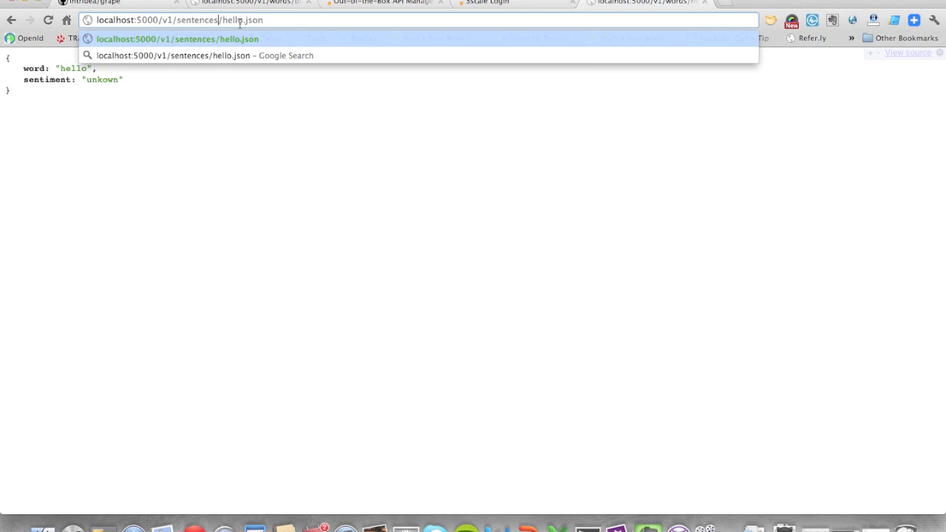
pyautogui.write('+to+you')
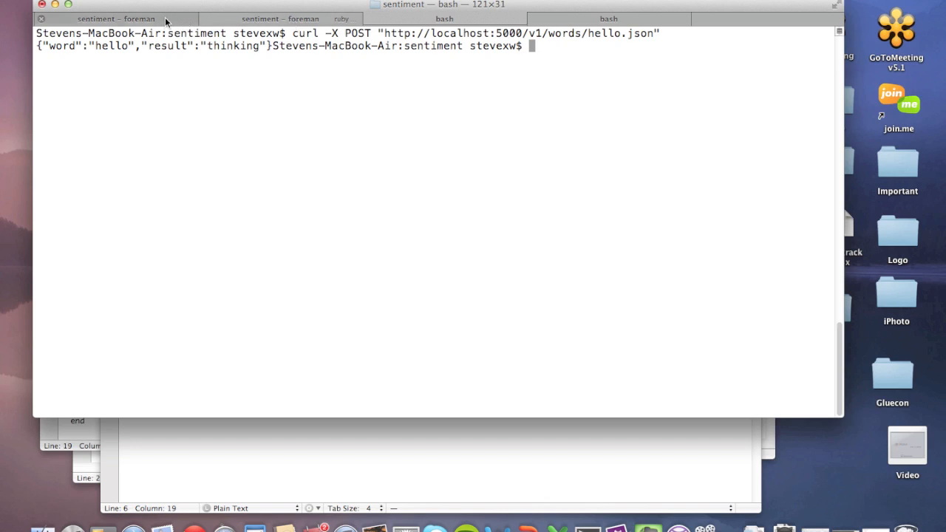
# Switch to the other Terminal tab and review the sudo gem install grape output
pyautogui.click(115, 18)
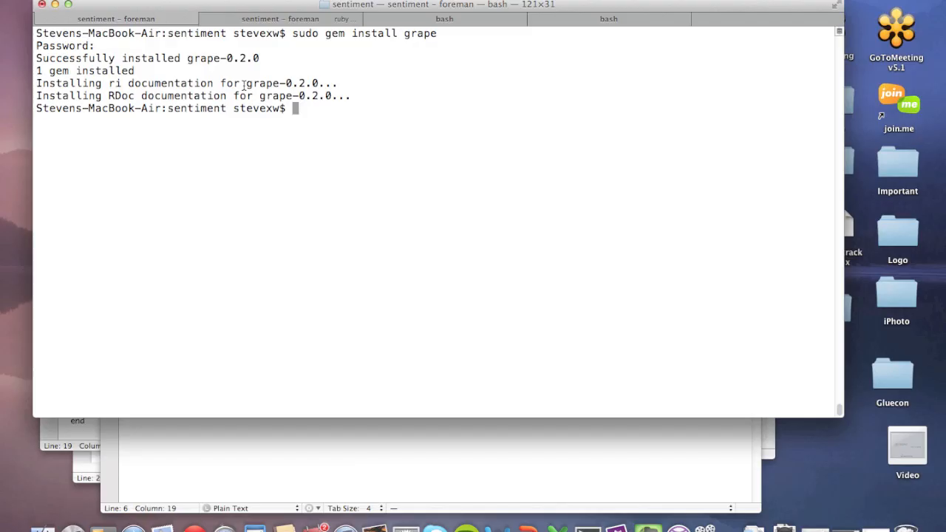
pyautogui.write('sudo ge')
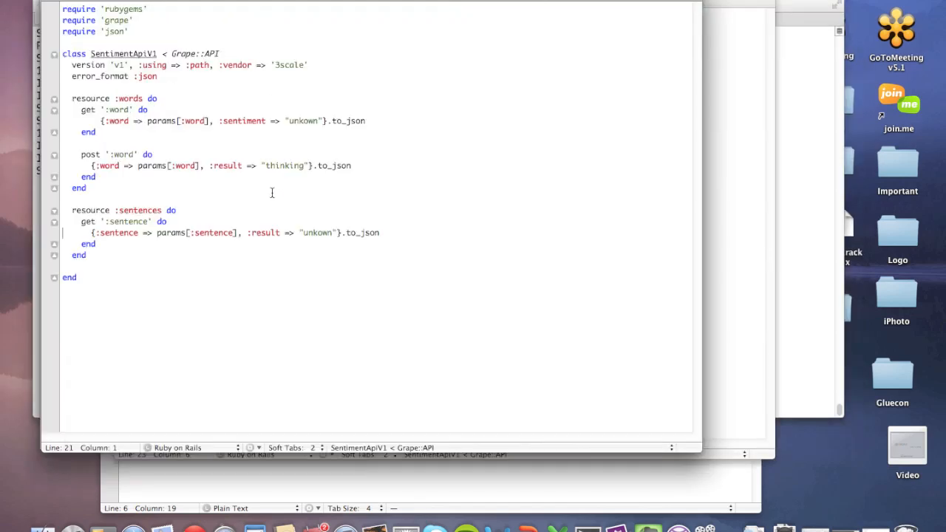
# Add a require '3scale/client' line below the json require
pyautogui.click(130, 31)
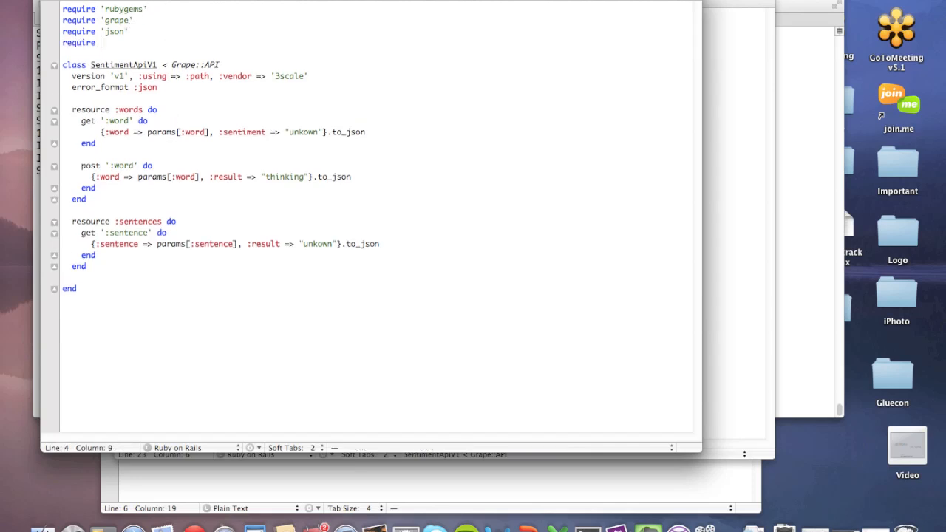
pyautogui.write("'3scale.'")
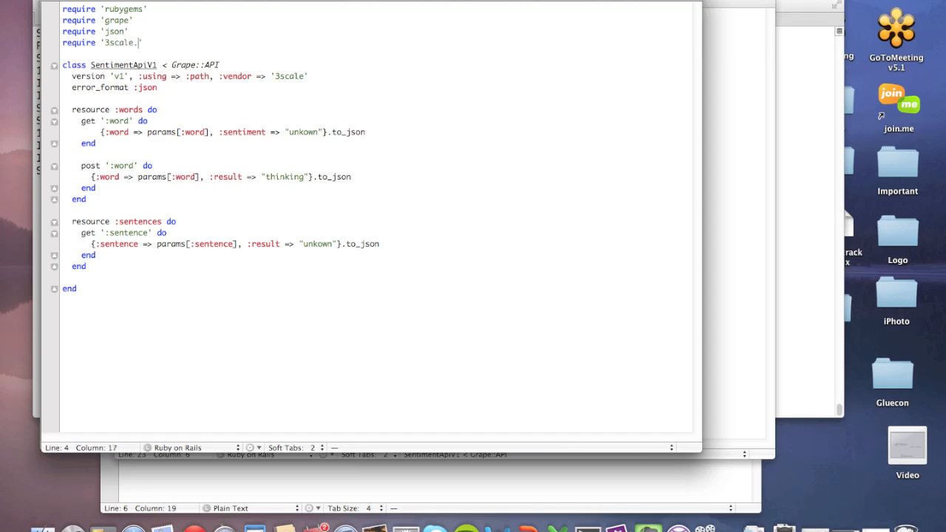
pyautogui.write('/client')
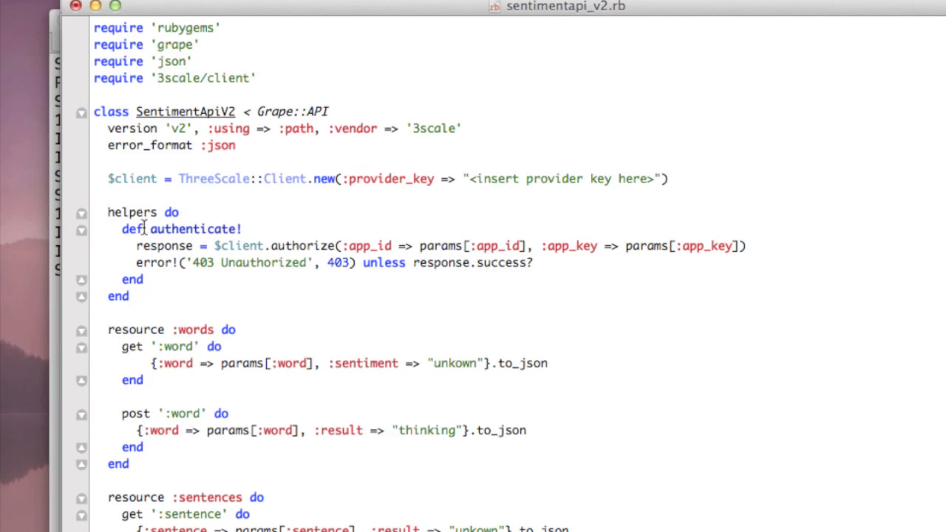
# Insert an authenticate! call inside the get ':word' route of SentimentApiV2
pyautogui.doubleClick(195, 228)
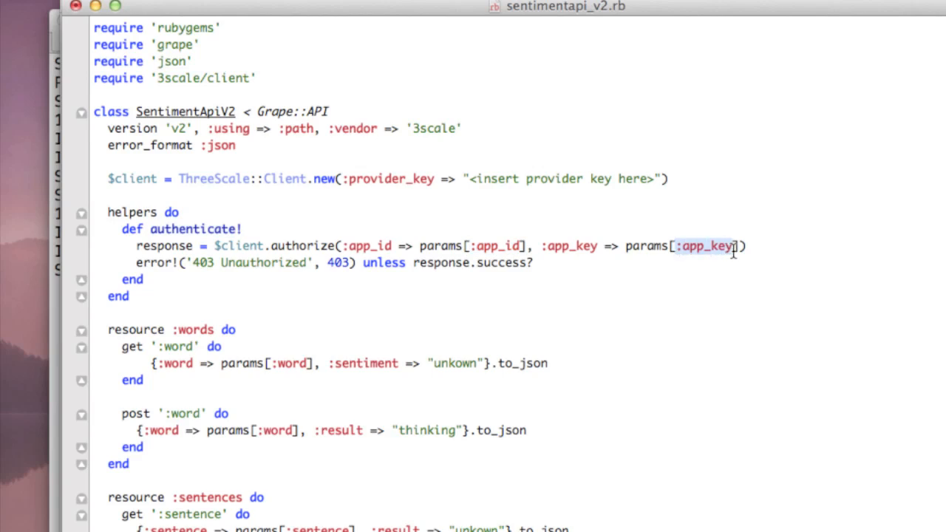
pyautogui.click(108, 313)
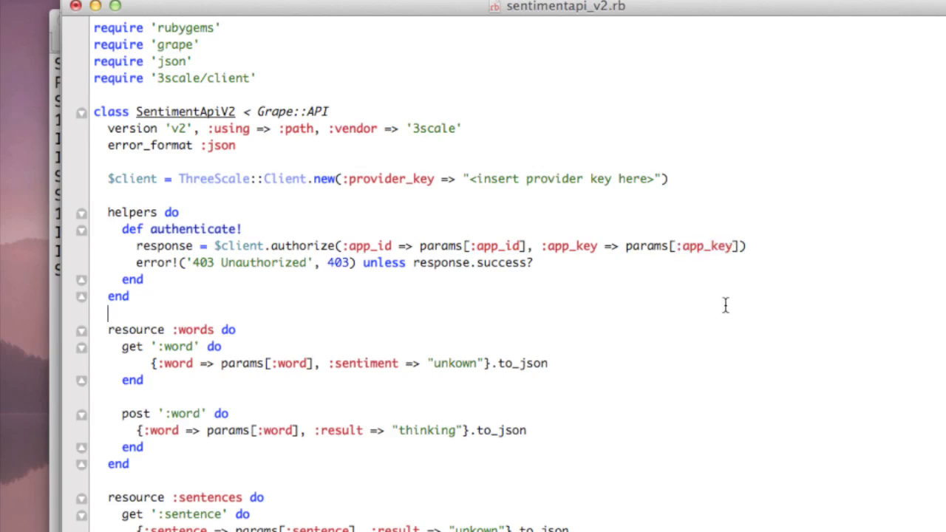
pyautogui.scroll(-3)
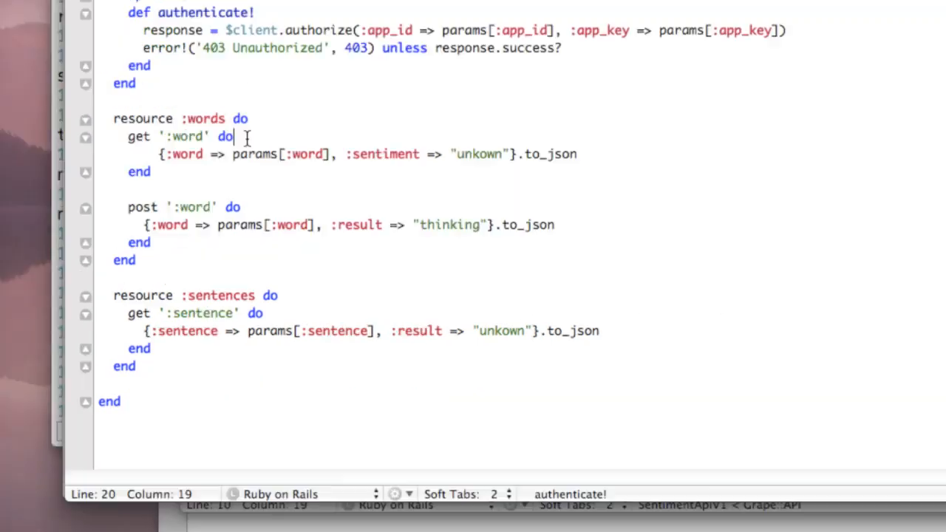
pyautogui.write('authen')
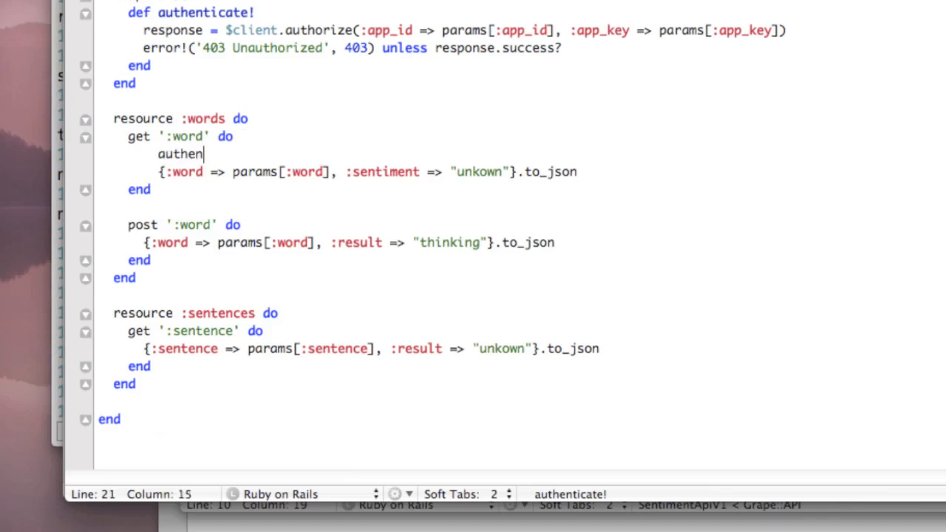
pyautogui.write('ticate!')
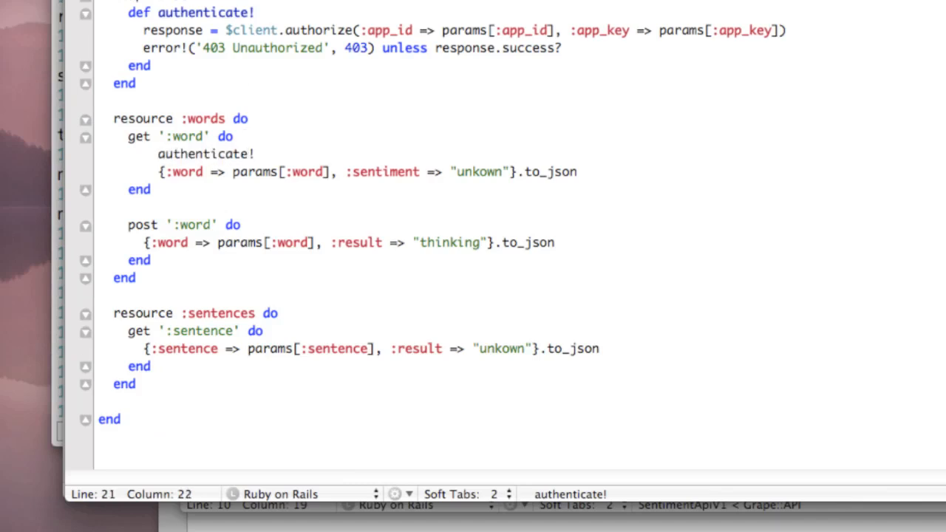
pyautogui.click(204, 153)
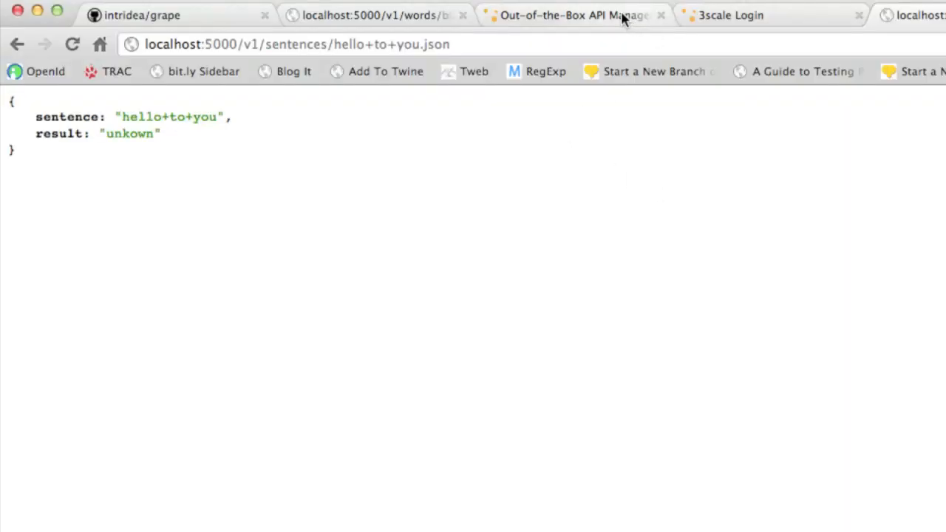
# Sign in to the 3scale admin portal and go to the Account page
pyautogui.click(730, 14)
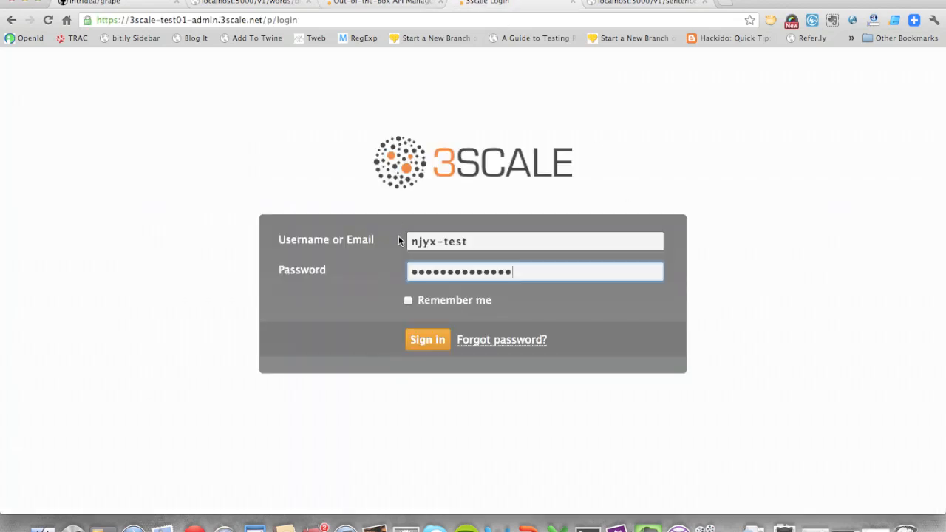
pyautogui.click(427, 339)
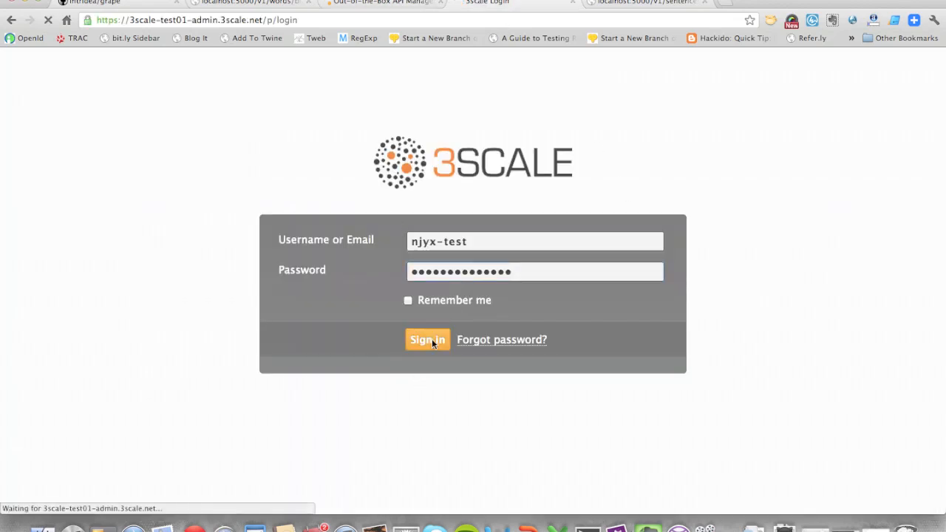
pyautogui.click(427, 338)
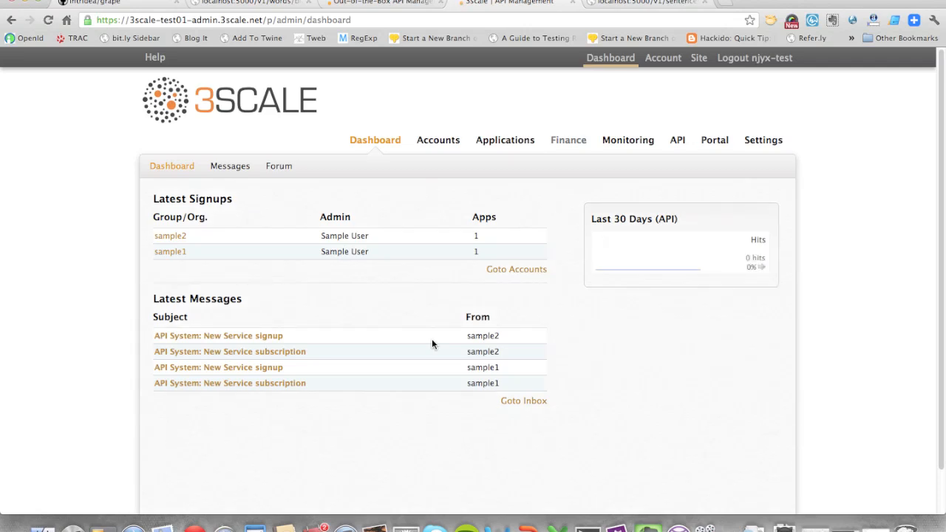
pyautogui.moveTo(662, 58)
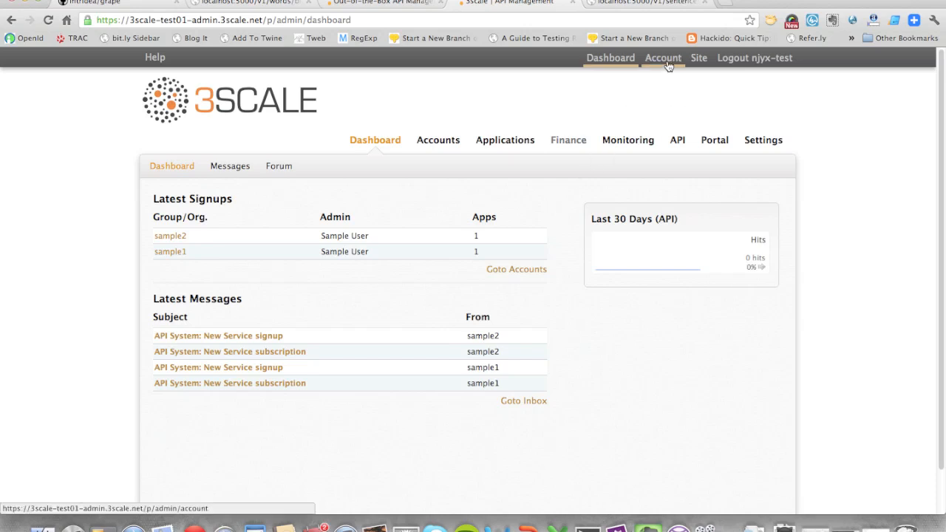
pyautogui.click(662, 58)
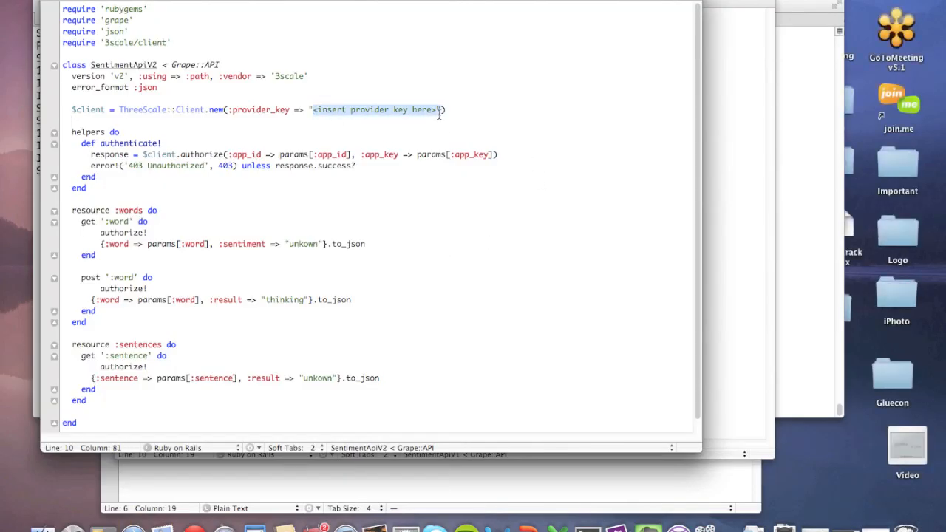
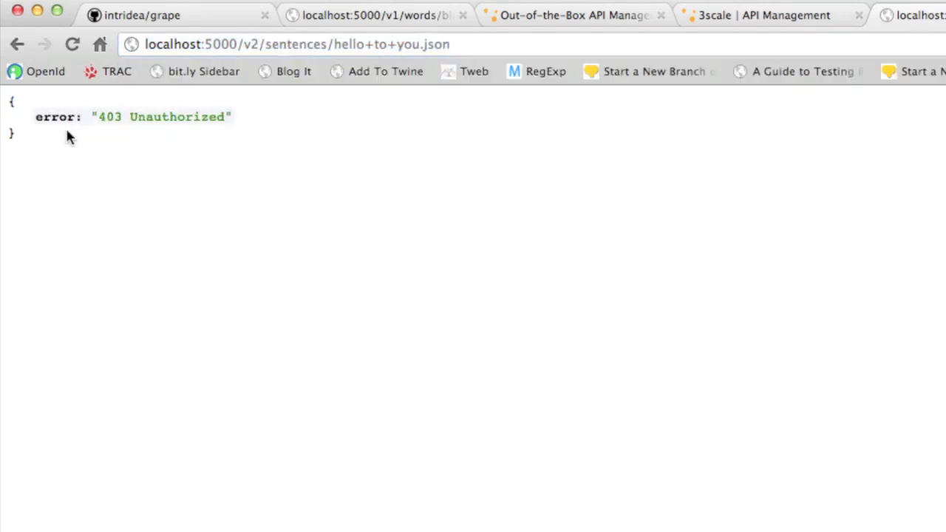
pyautogui.moveTo(162, 180)
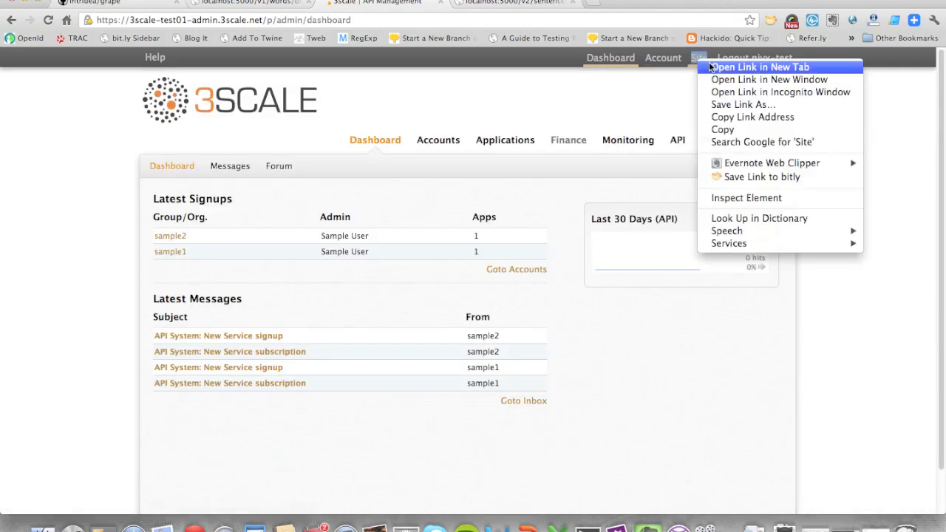
# View the developer portal site in a new tab, then return to the admin portal's Accounts list
pyautogui.click(759, 66)
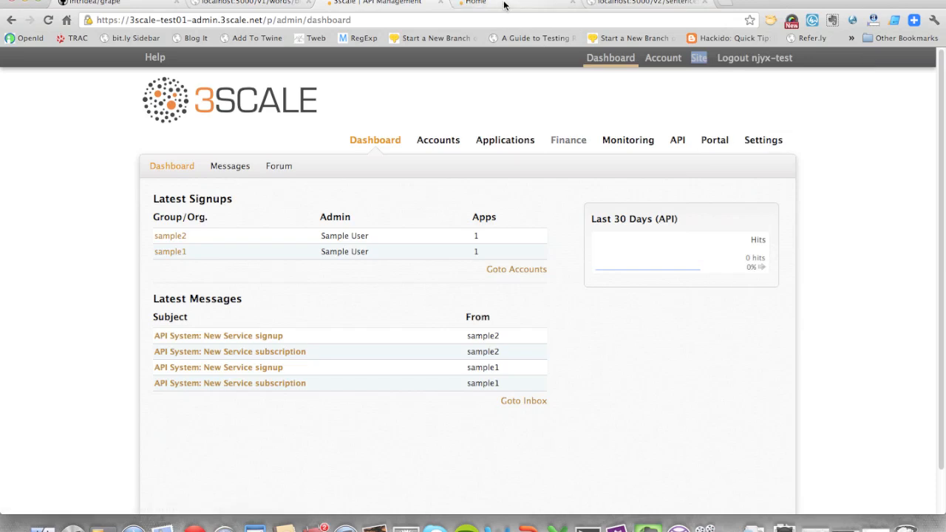
pyautogui.click(697, 58)
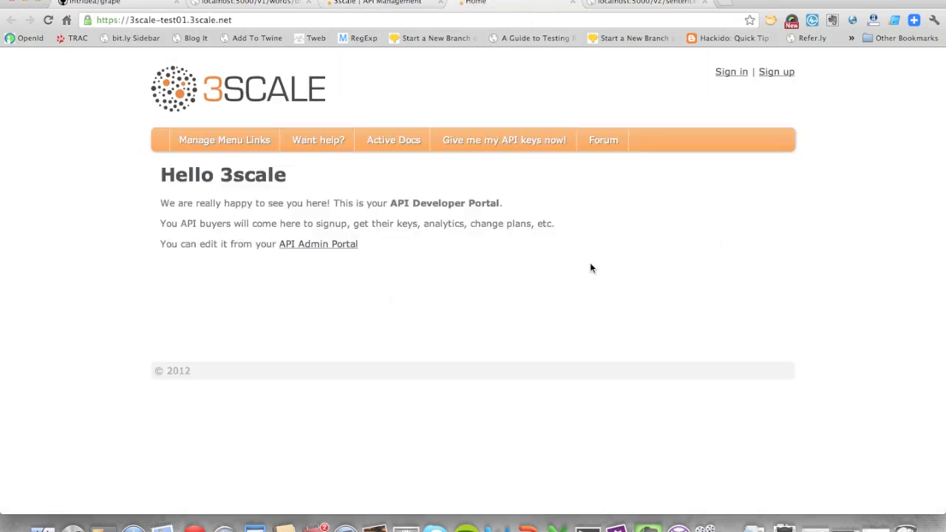
pyautogui.click(776, 71)
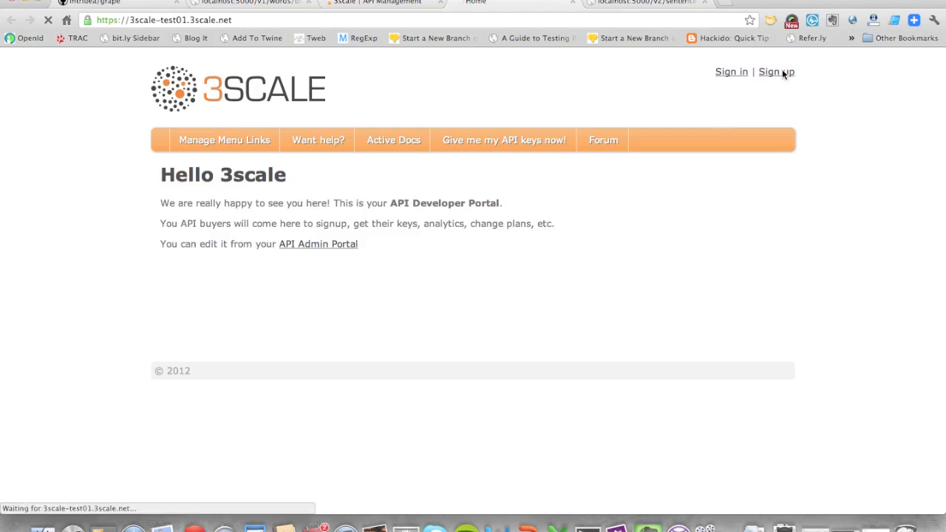
pyautogui.click(776, 71)
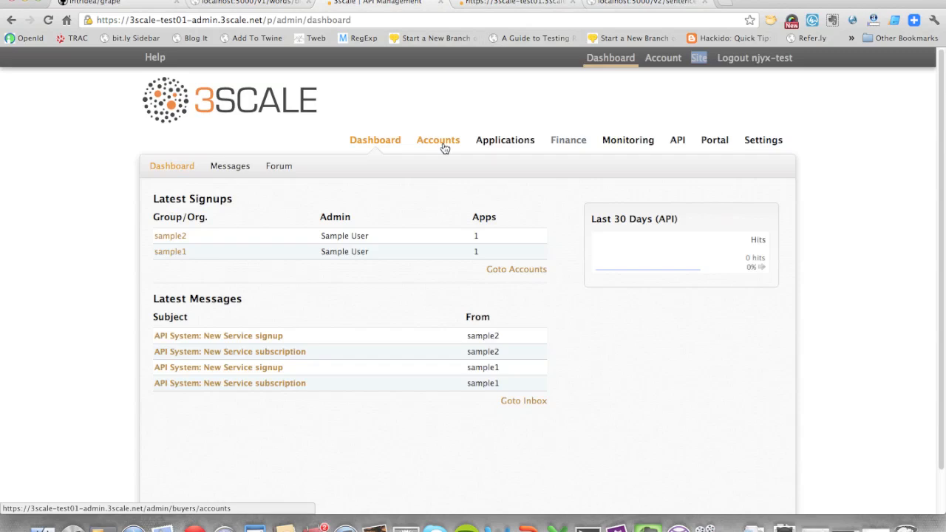
pyautogui.click(170, 252)
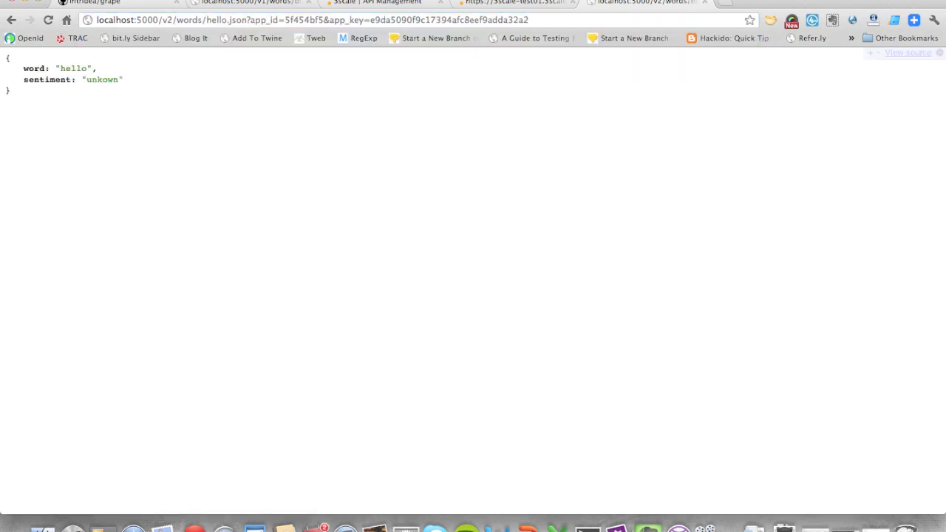
pyautogui.moveTo(172, 73)
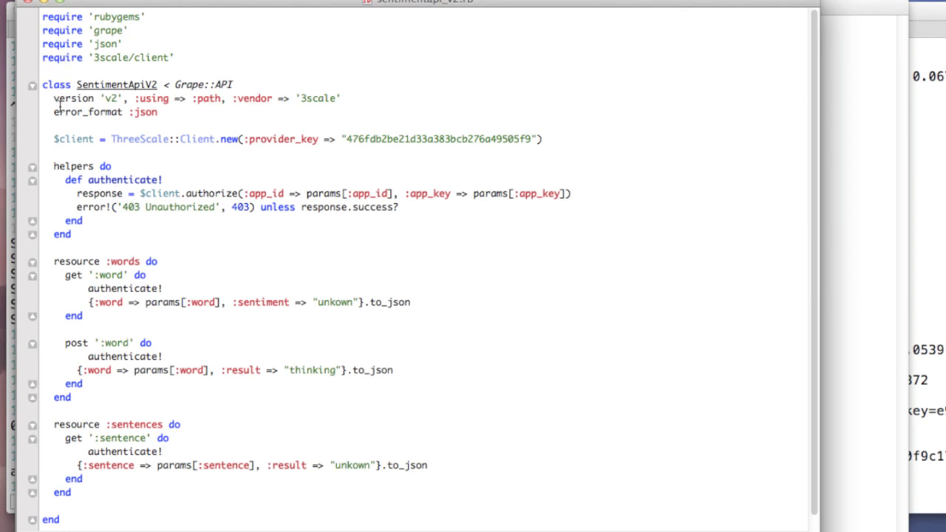
# Highlight the authenticate! lines across the v2 endpoints to review them
pyautogui.moveTo(53, 138); pyautogui.dragTo(110, 234)
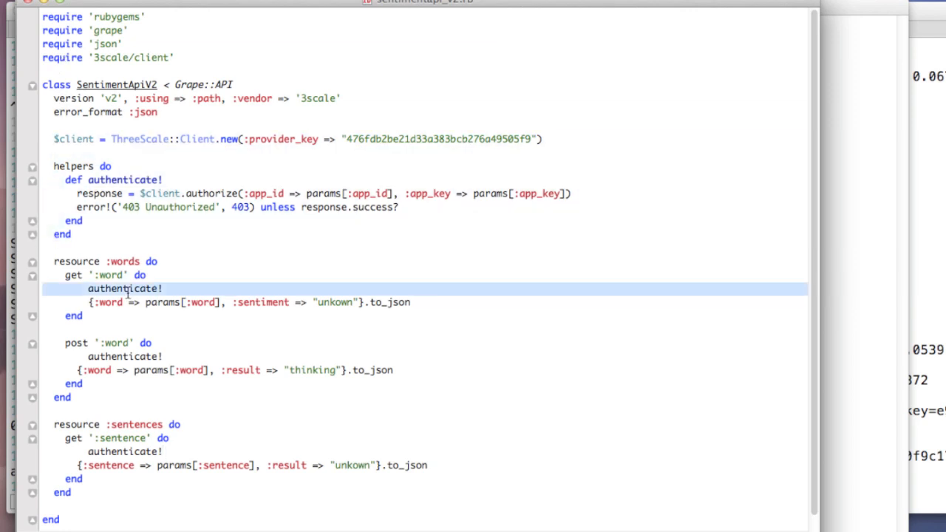
pyautogui.scroll(3)
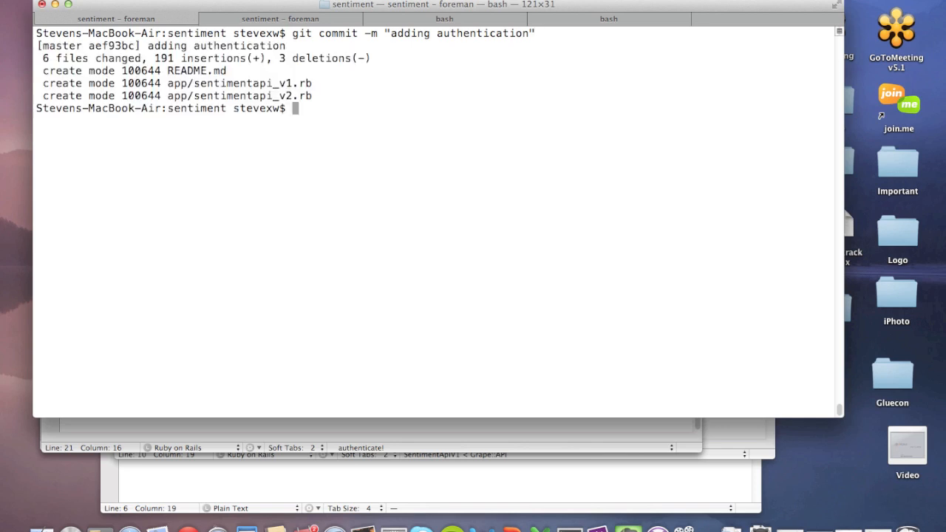
# Deploy the app to Heroku with git push heroku master and watch it finish
pyautogui.write('git push heroku master')
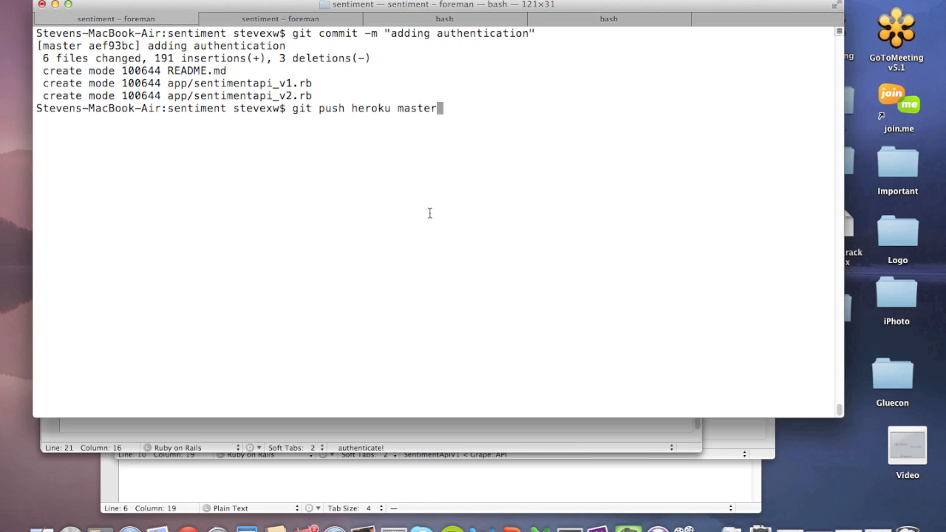
pyautogui.moveTo(432, 221)
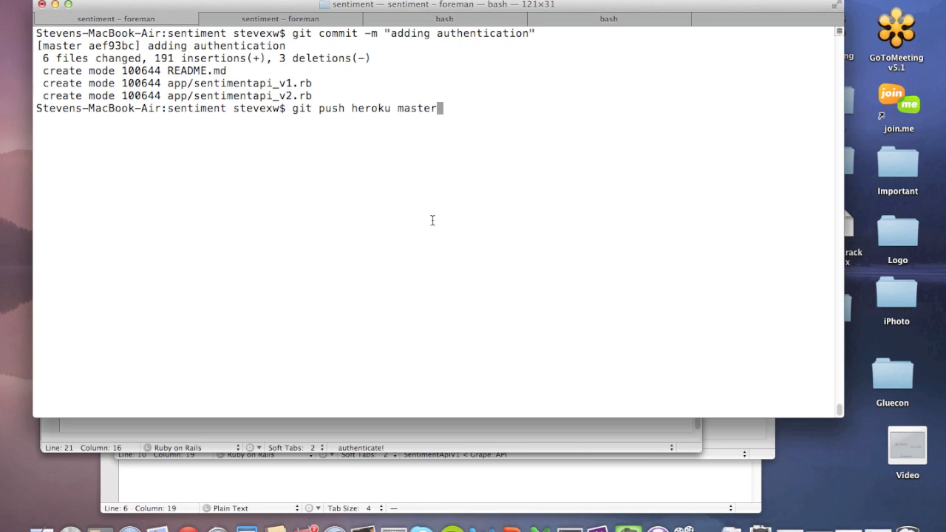
pyautogui.press('Return')
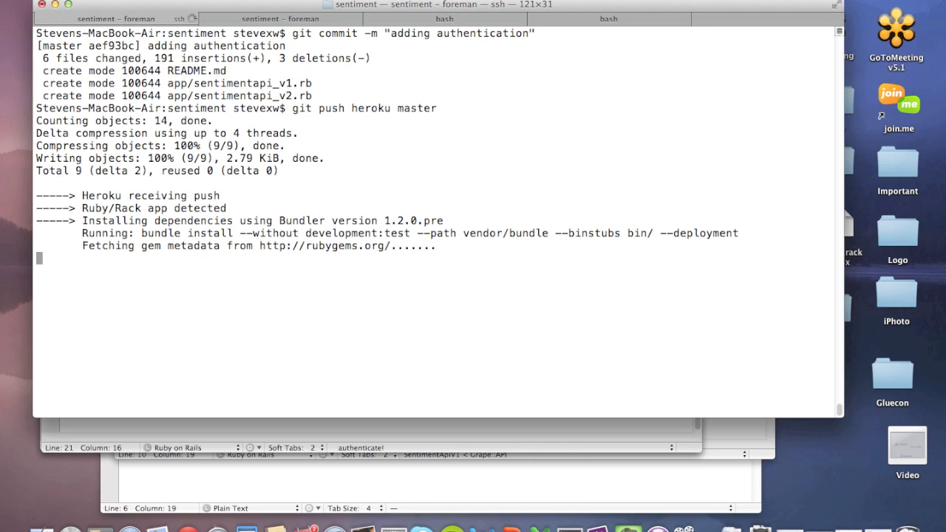
pyautogui.scroll(-3)
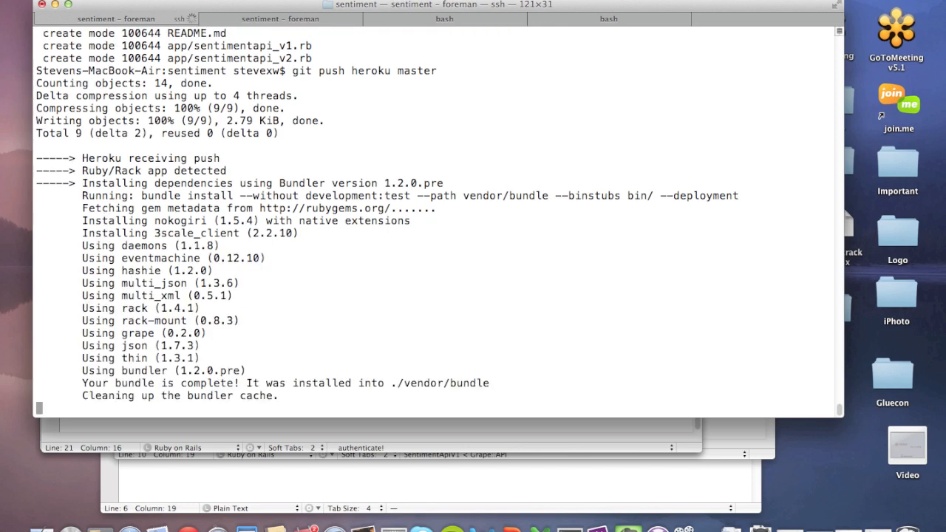
pyautogui.scroll(-3)
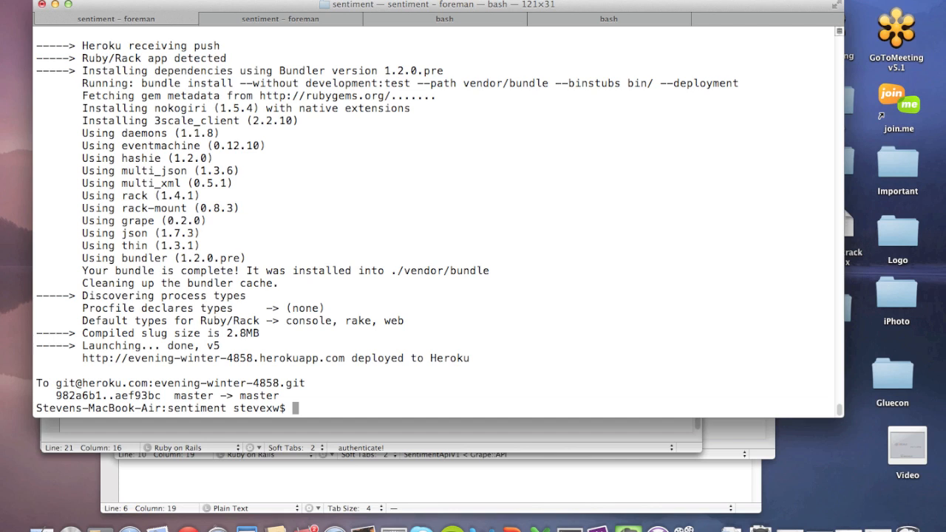
# List the app's running Heroku processes with heroku ps
pyautogui.write('heroku')
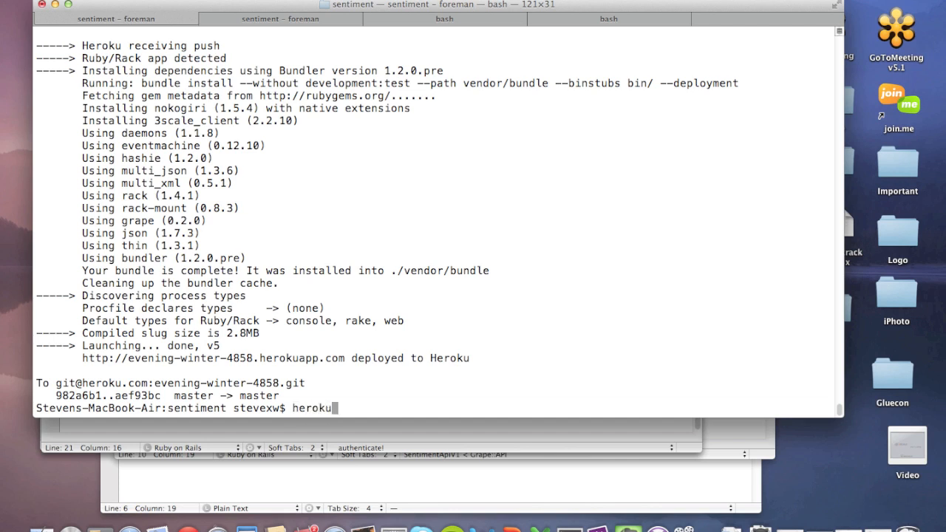
pyautogui.write('ps')
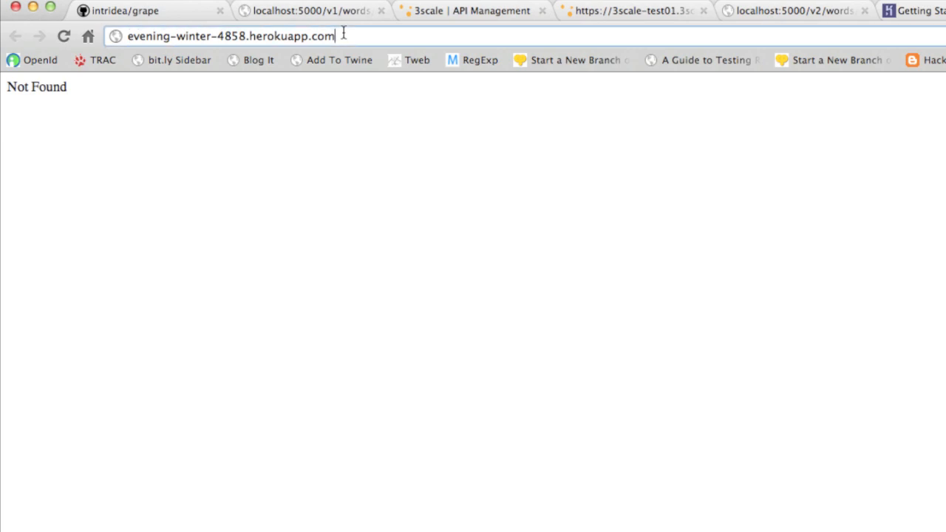
# Request evening-winter-4858.herokuapp.com/v2/words/hello.json without keys, getting 403 Unauthorized
pyautogui.write('/v')
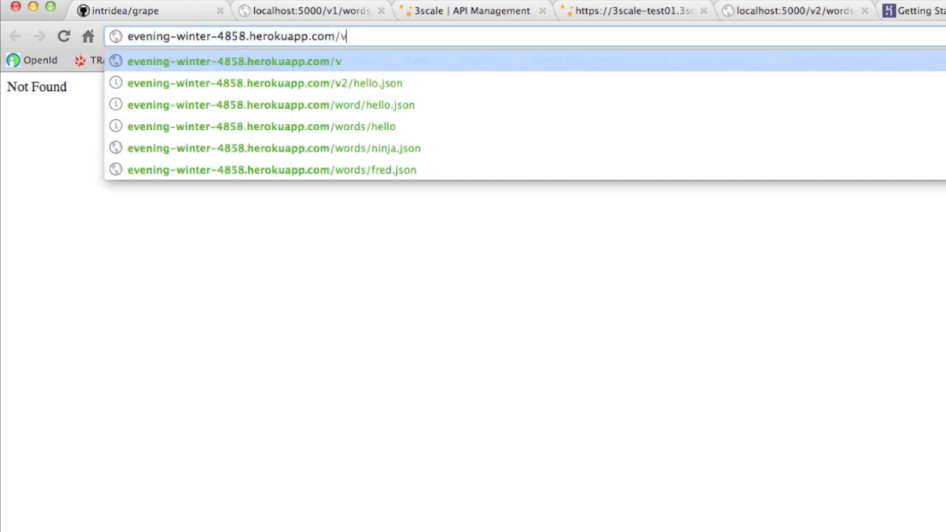
pyautogui.click(263, 83)
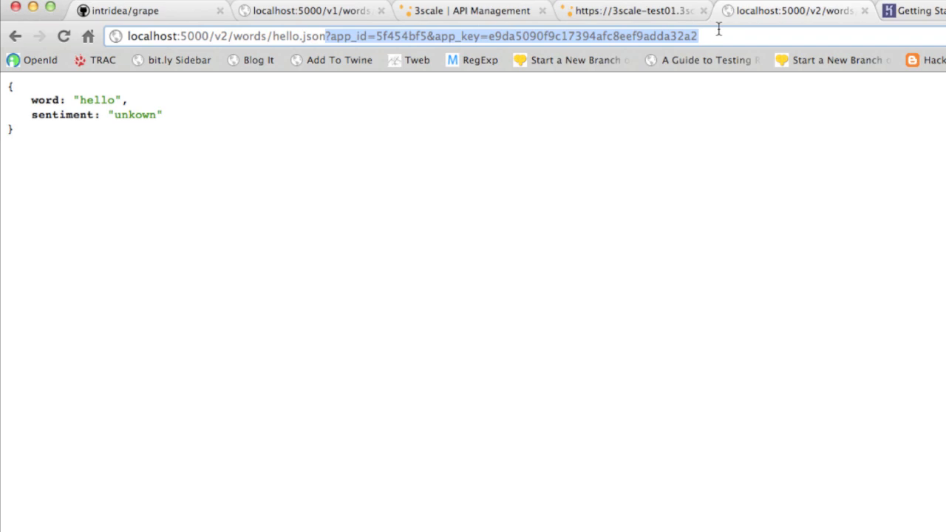
pyautogui.write('evening-winter-4858.herokuapp.com/v2/words/hello.json')
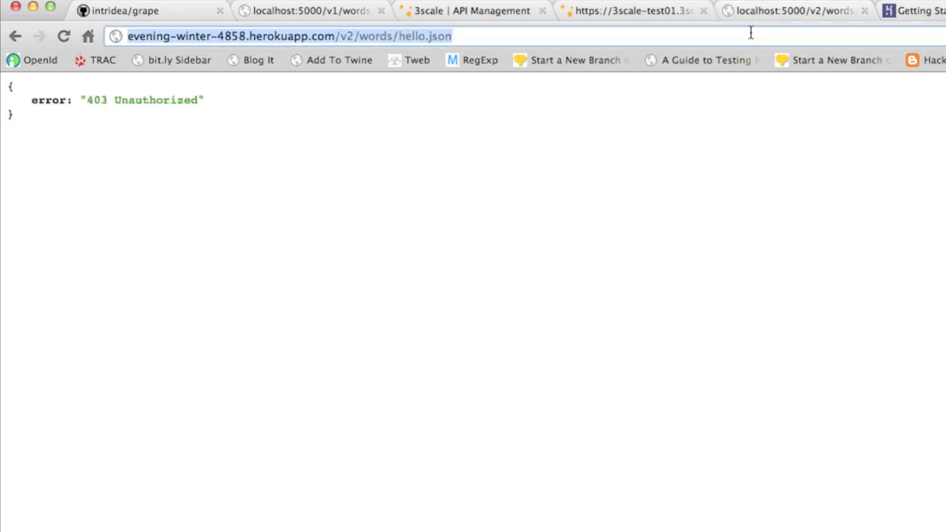